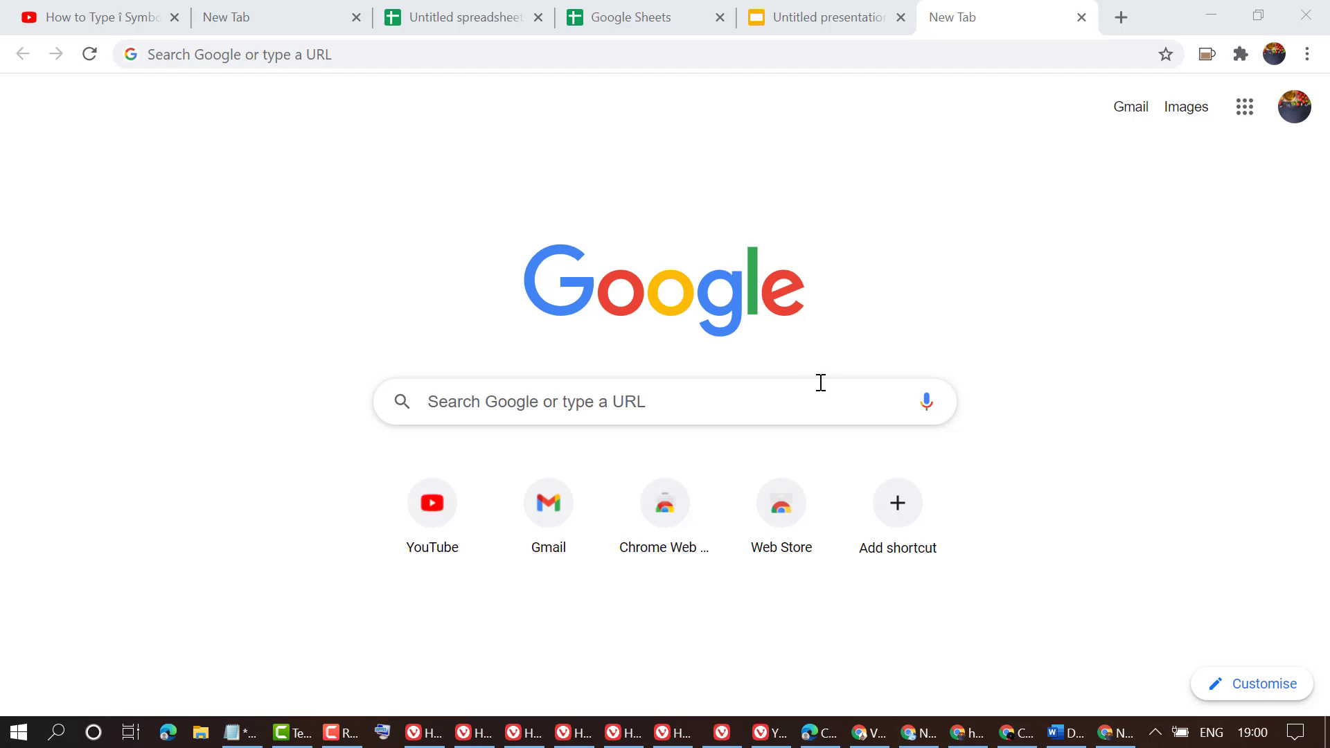
mouse_move(1244, 105)
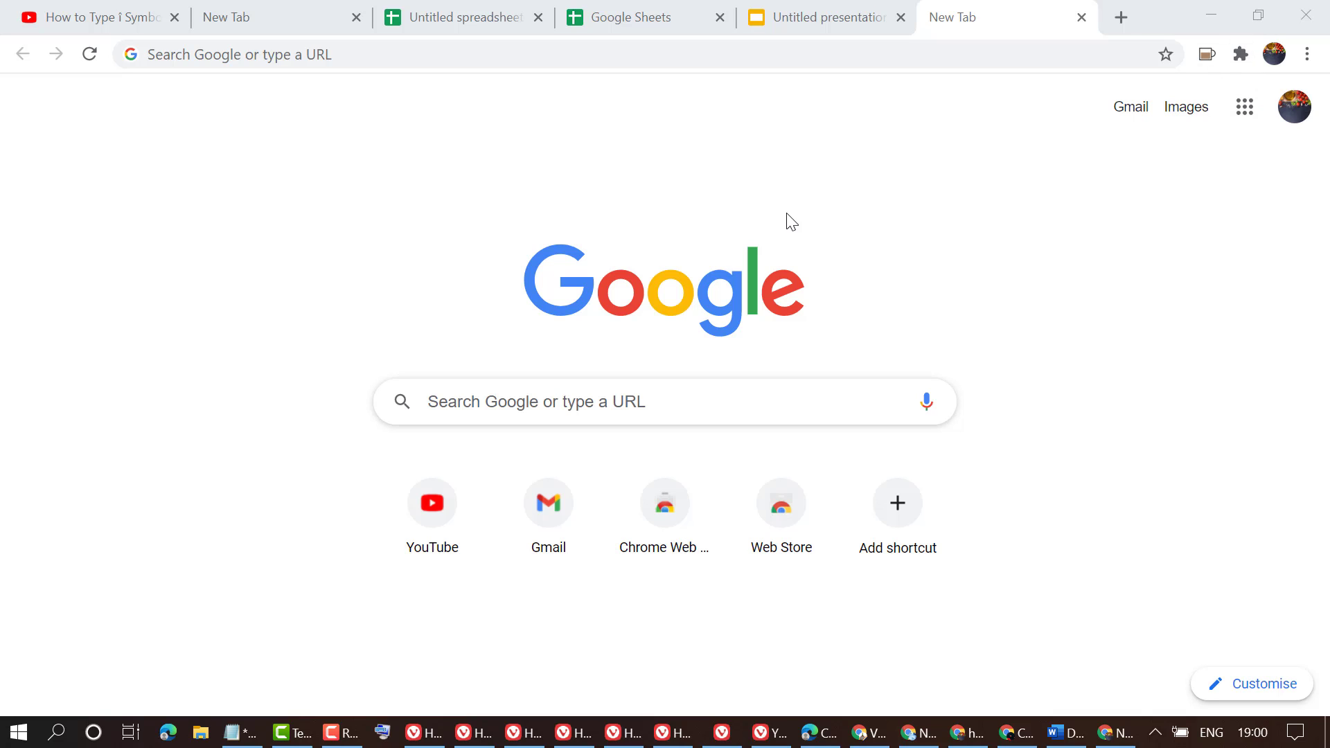
mouse_move(1119, 24)
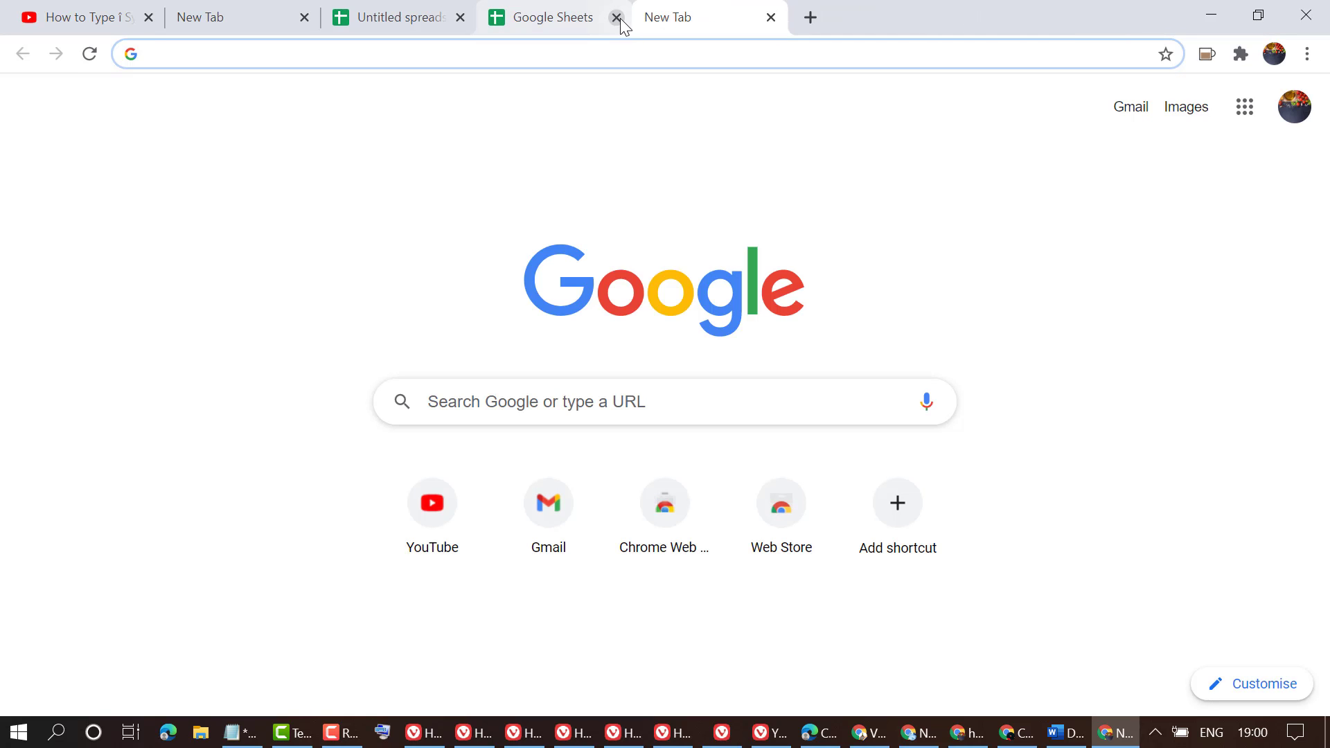
Close the Google Sheets tab, leaving the new tab page showing
left_click(615, 17)
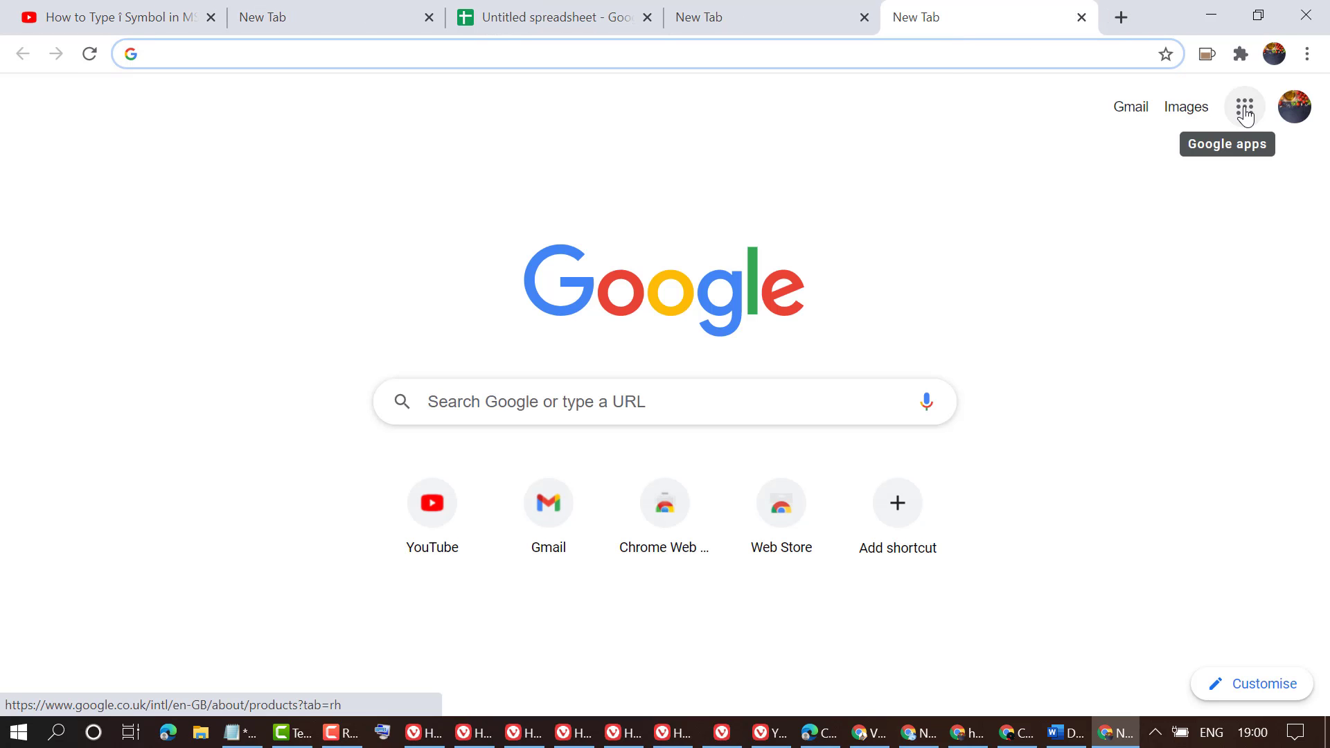
Launch Google Docs from the Google apps grid on the new tab page
left_click(1244, 107)
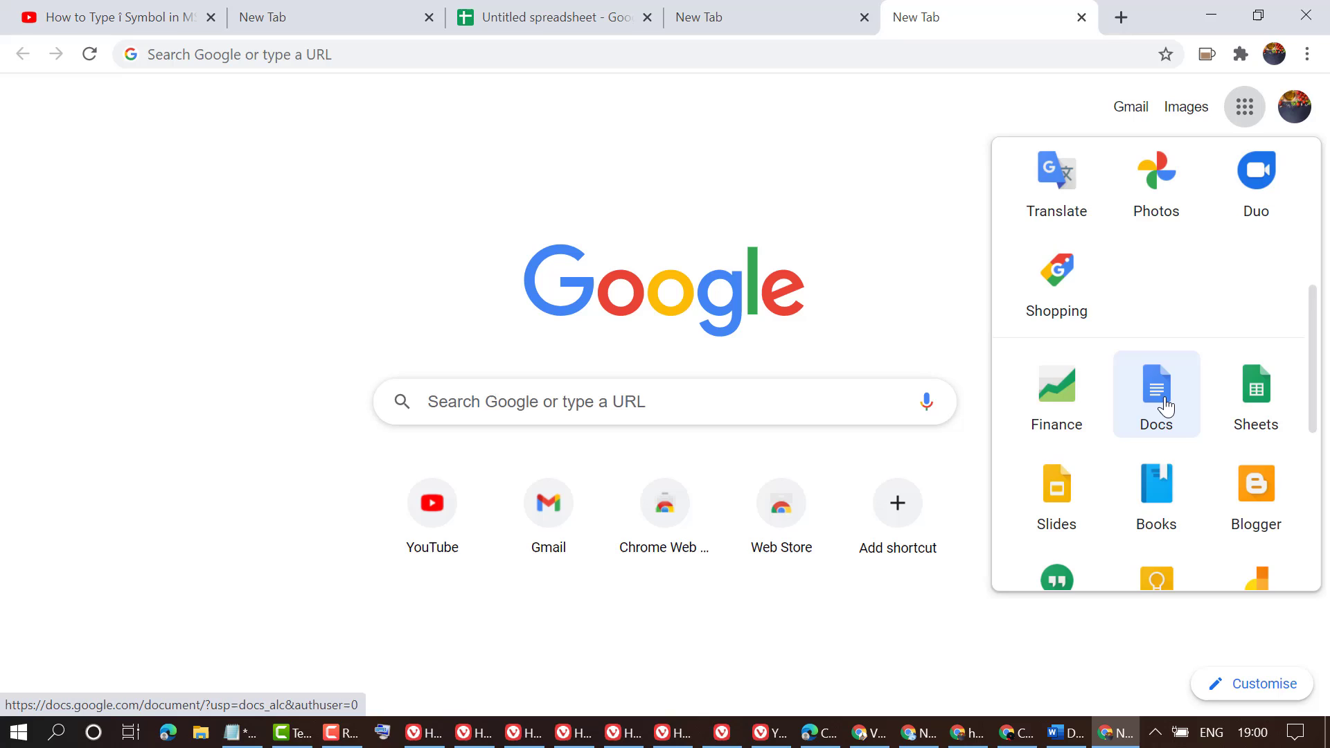
scroll("down", 3)
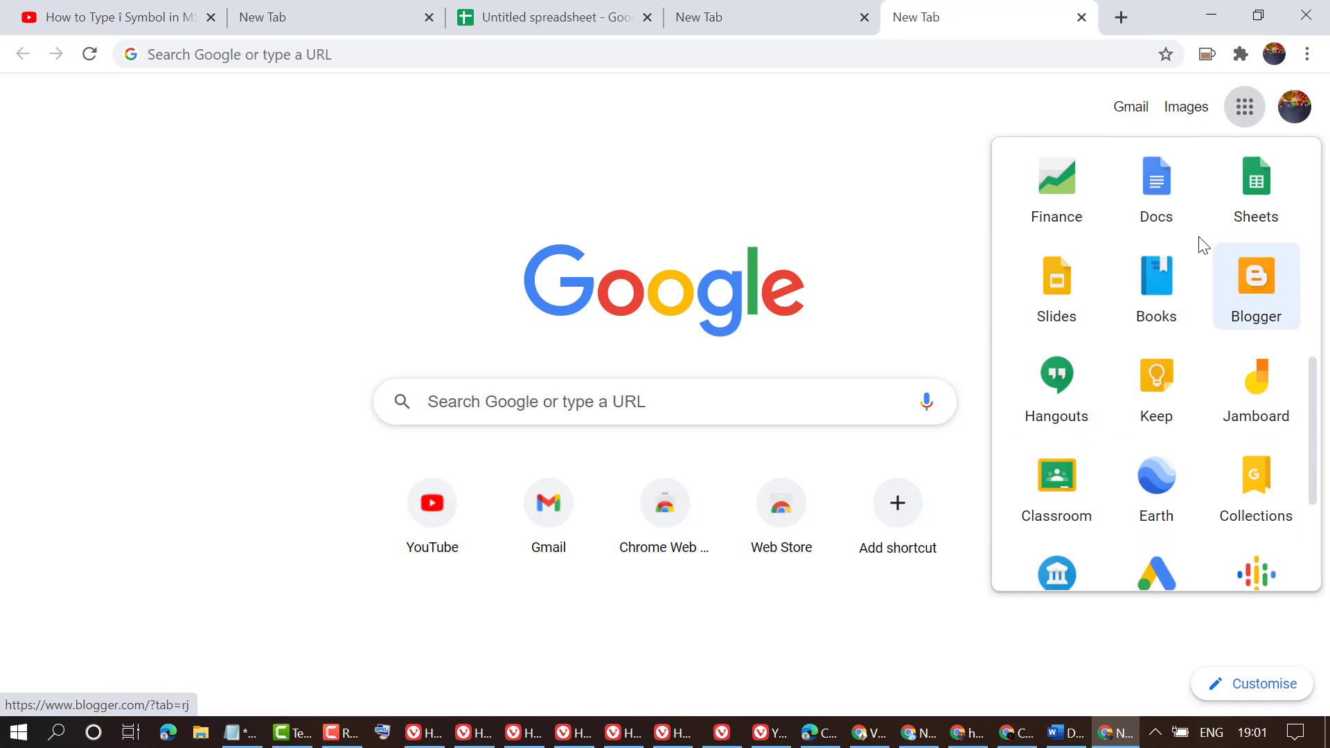
mouse_move(1056, 285)
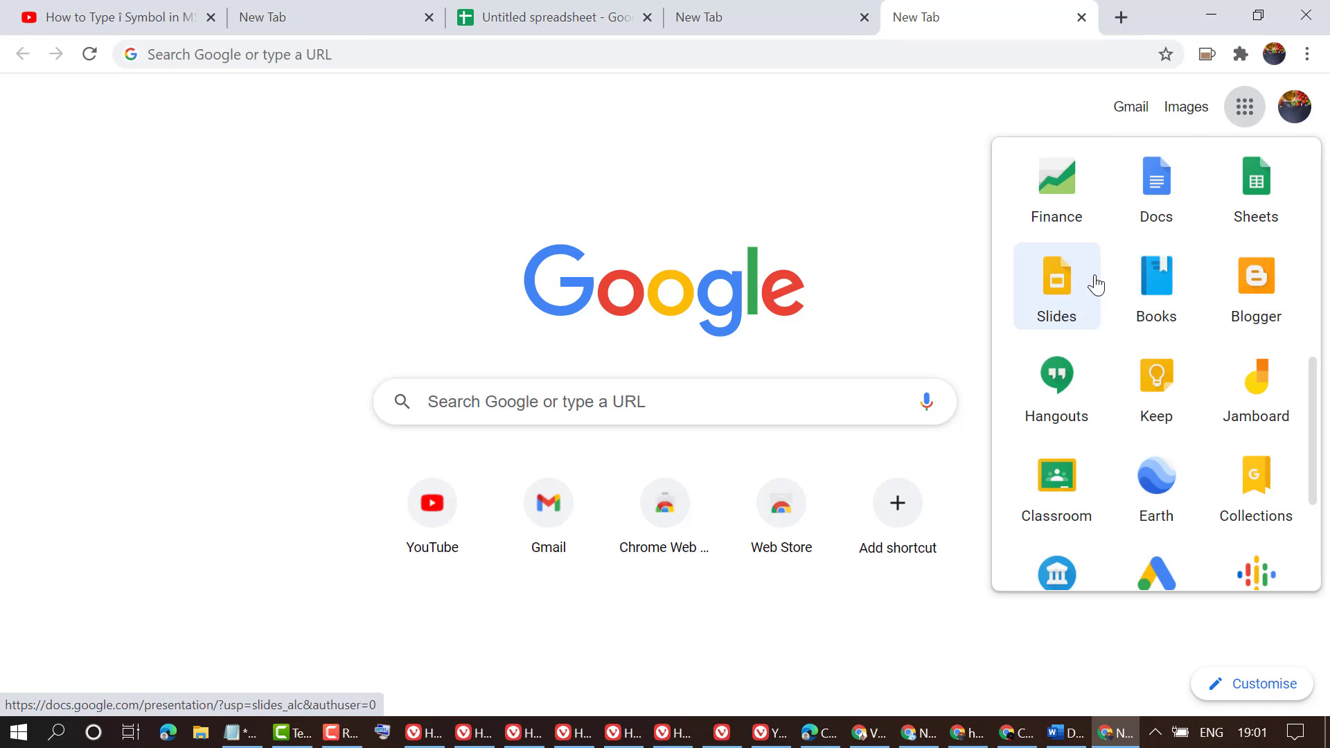
scroll("down", 3)
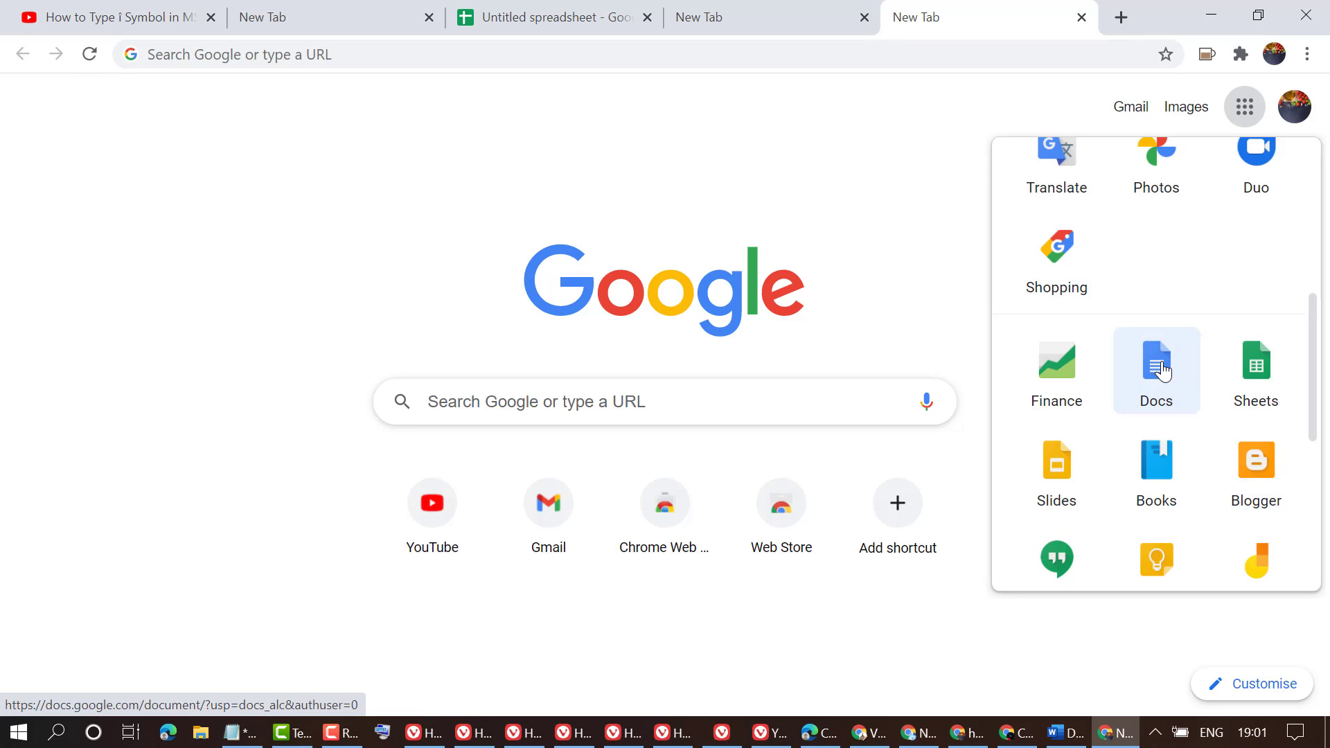
left_click(1156, 370)
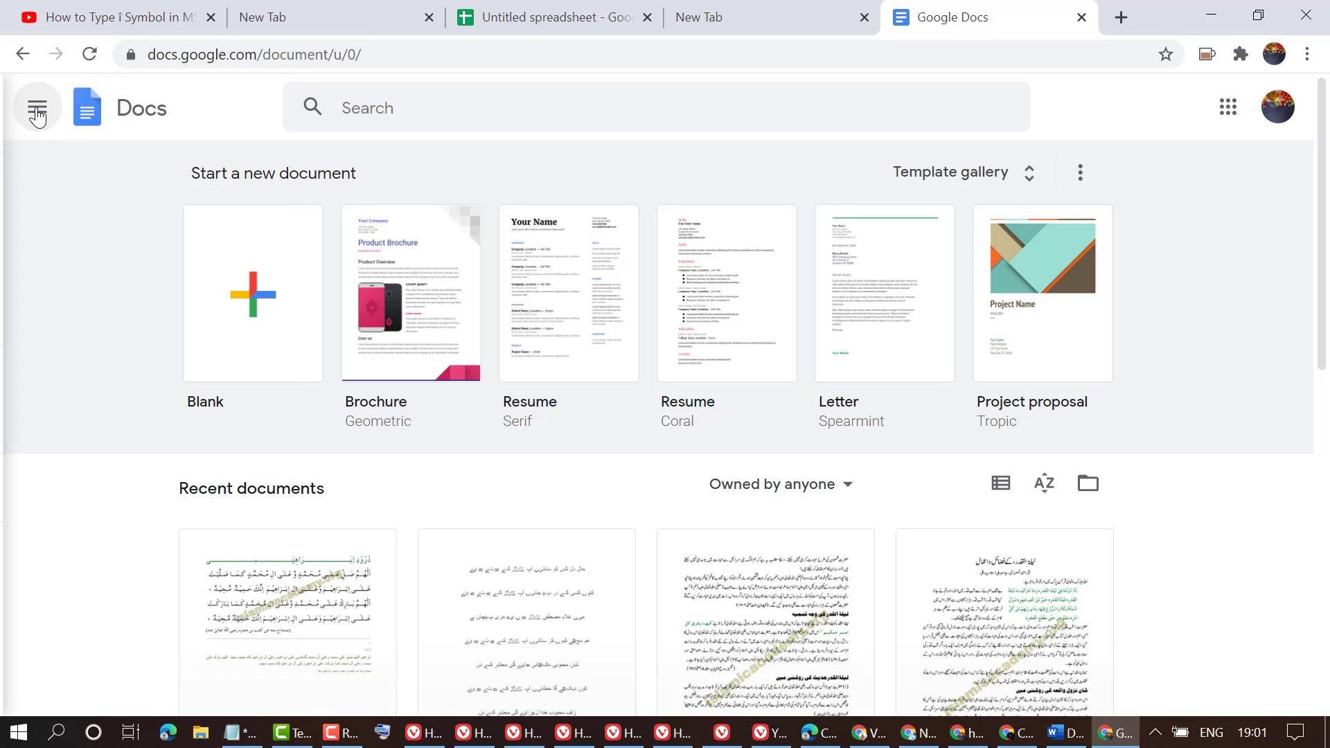
Switch from Docs to the Google Forms home via the Main menu
left_click(36, 107)
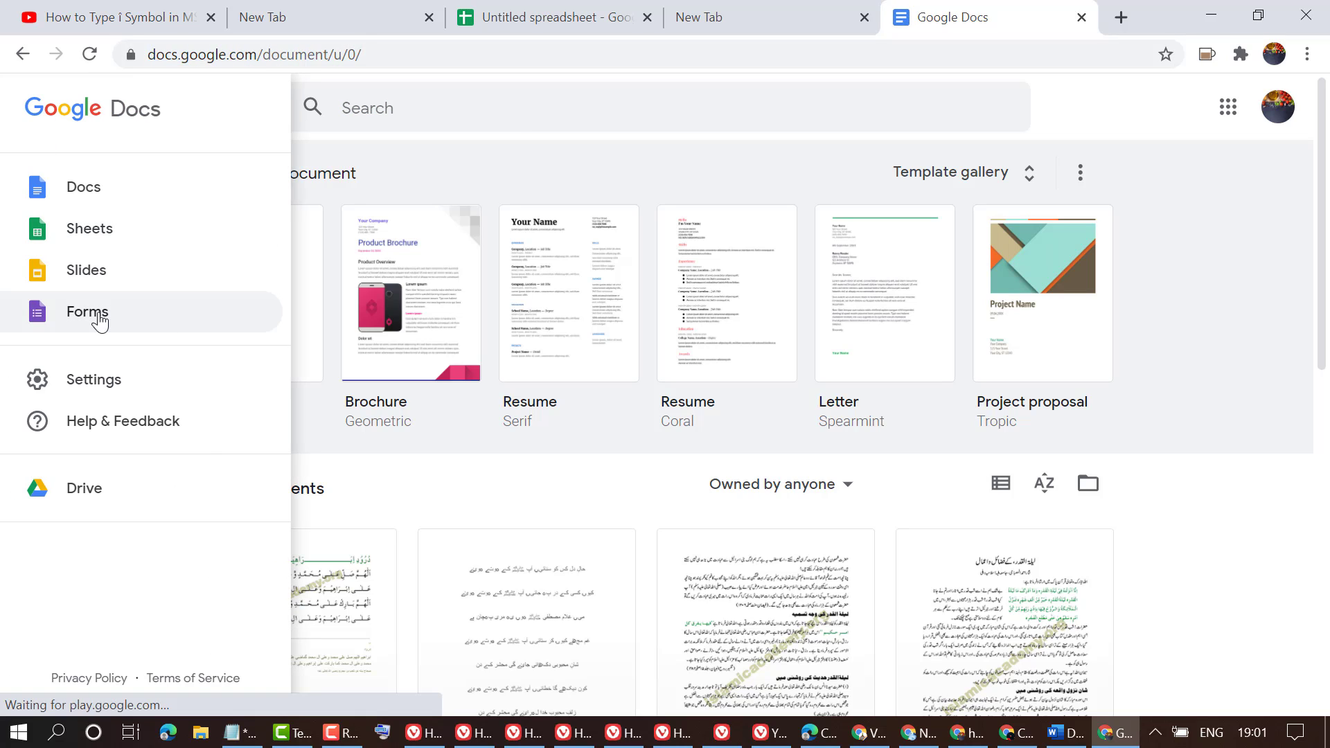
left_click(87, 312)
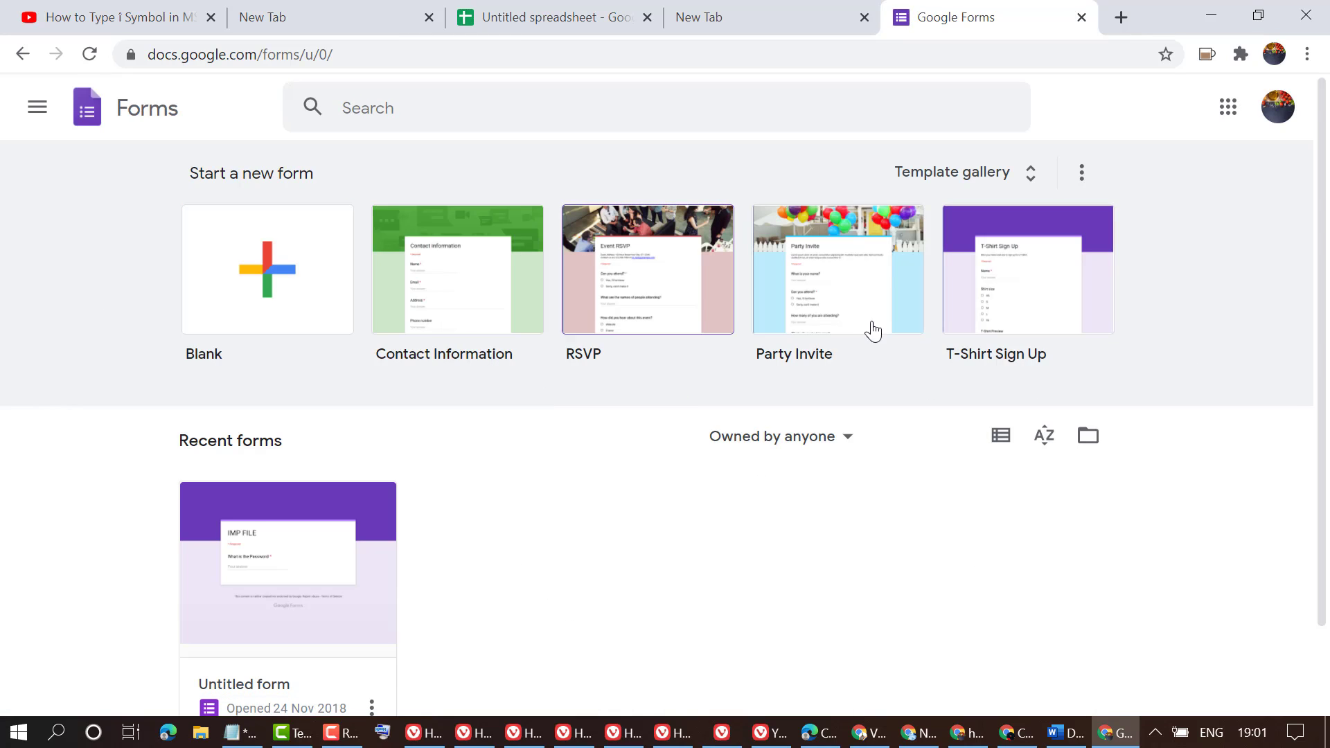
left_click(646, 270)
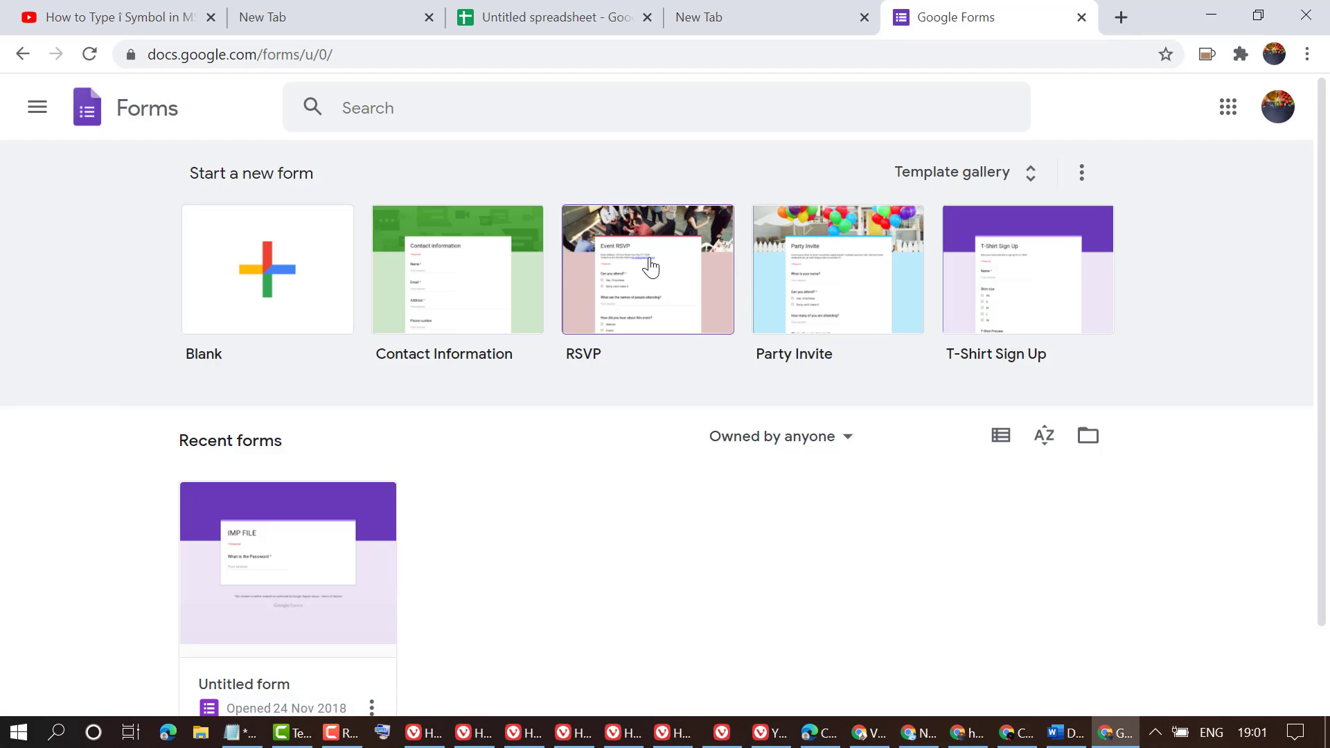
mouse_move(344, 402)
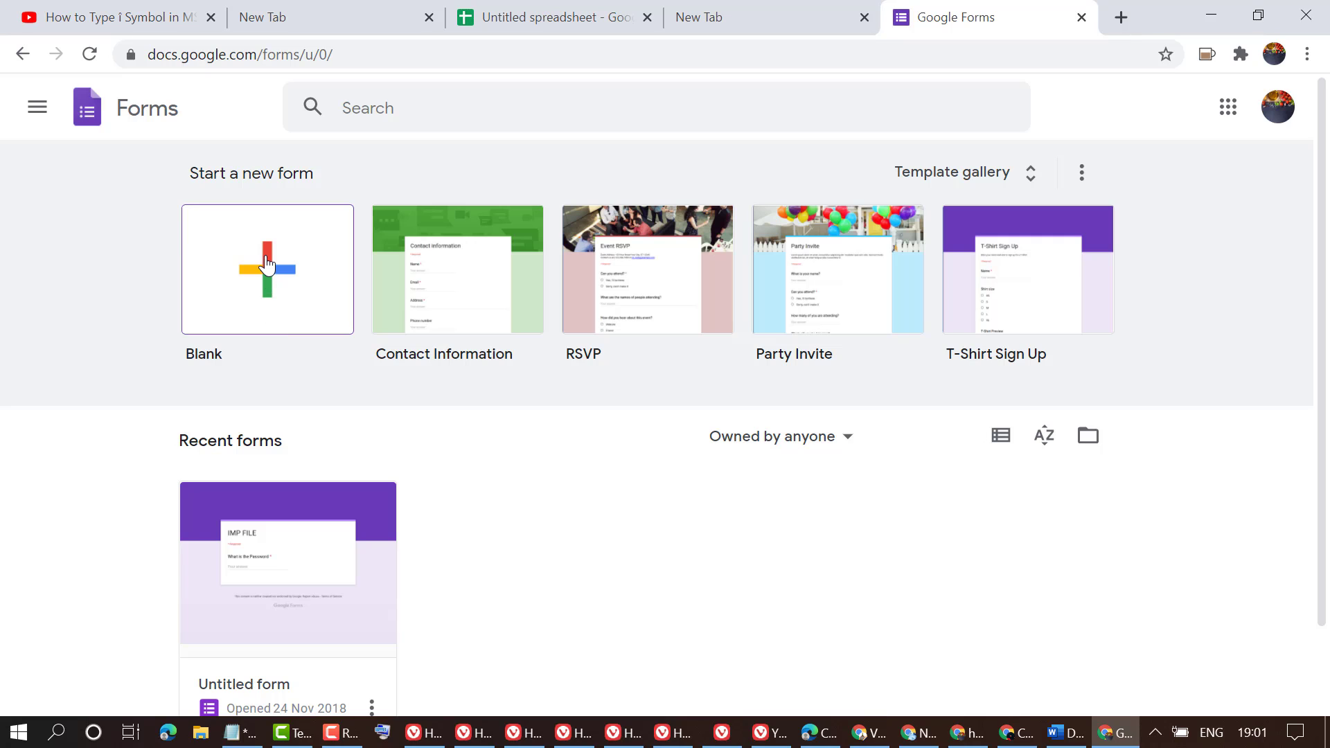
Start a new Blank form and dismiss the 'Speed up your form creation' tip
left_click(266, 270)
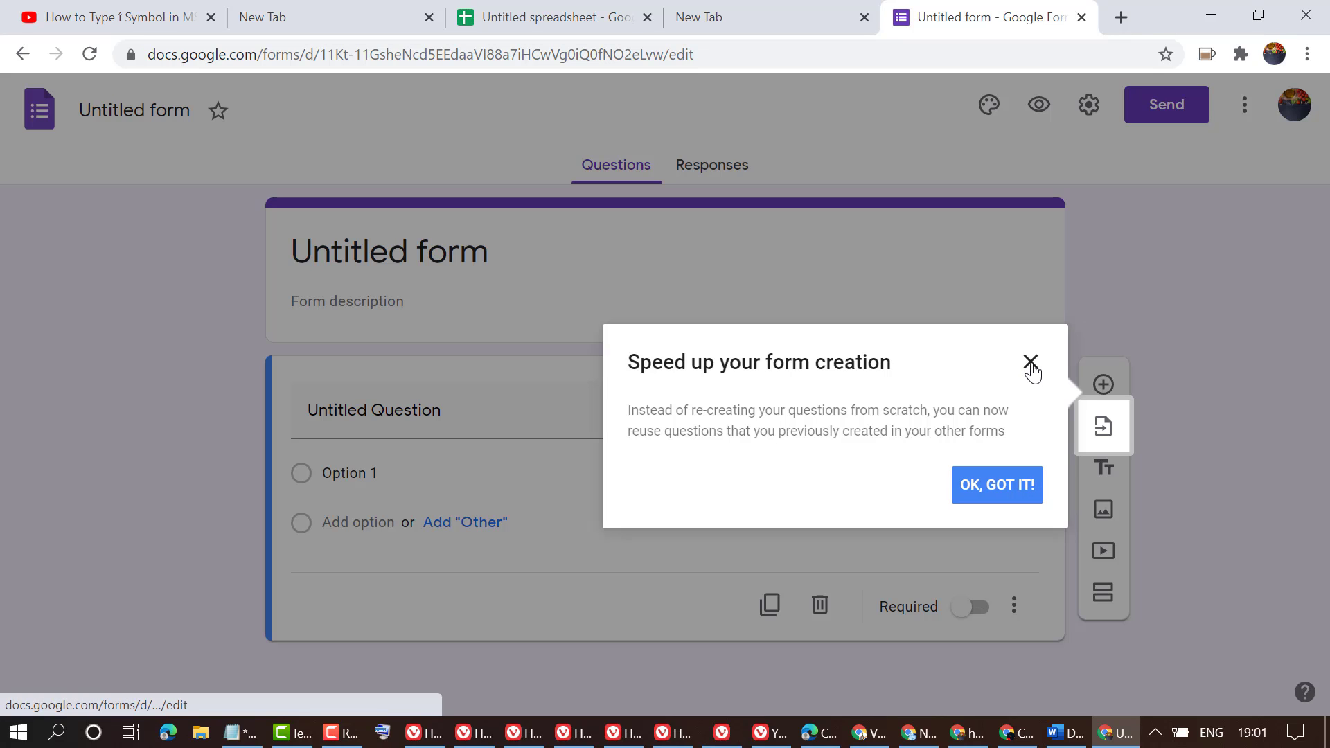
left_click(1030, 361)
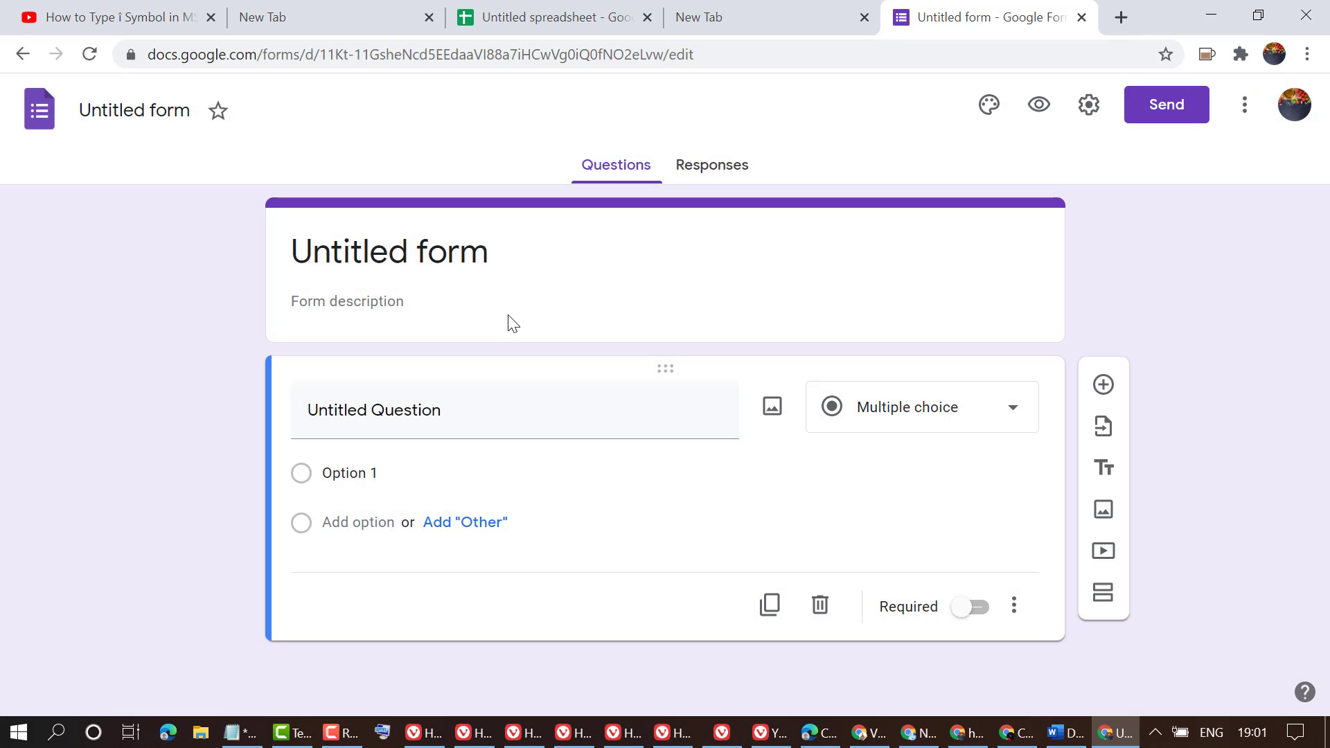